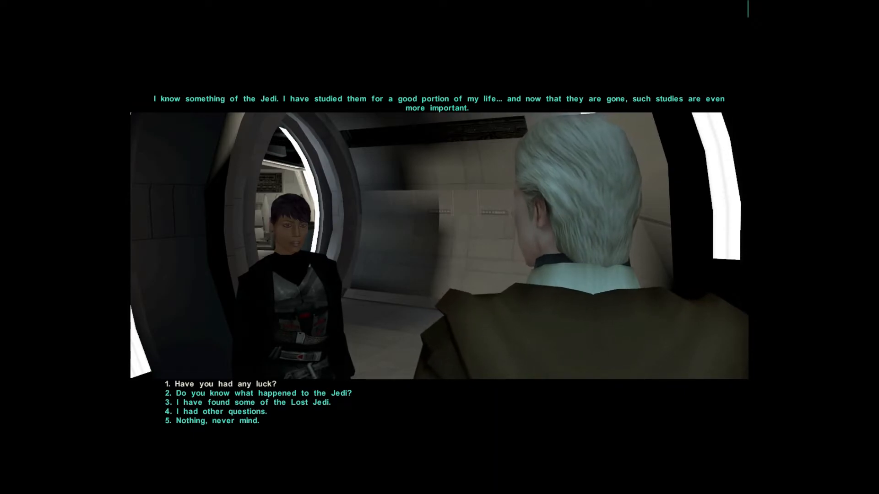
Ask the old man what happened to the Jedi, then reply that Sith assassins are hunting them.
{"action": "left_click", "coordinate": [220, 384]}
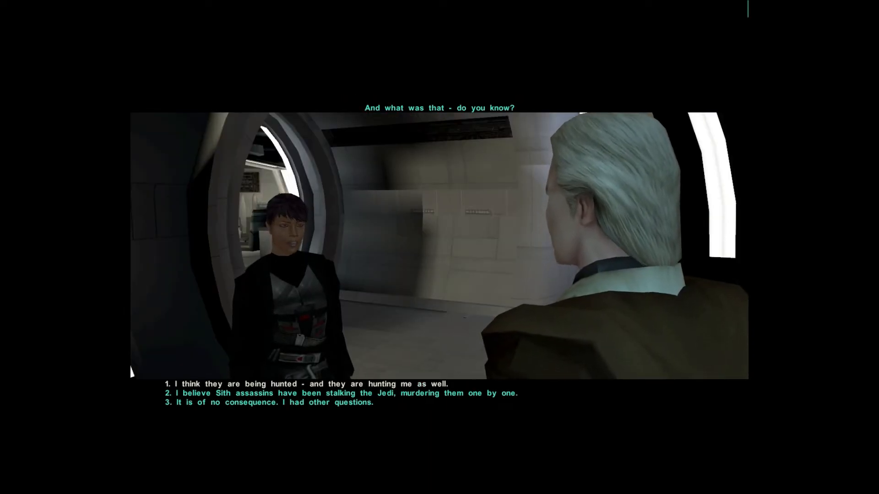
{"action": "left_click", "coordinate": [306, 384]}
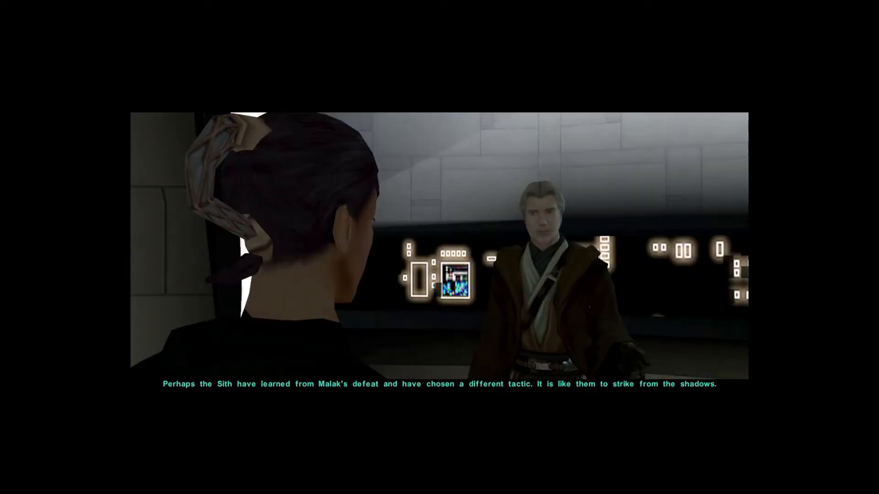